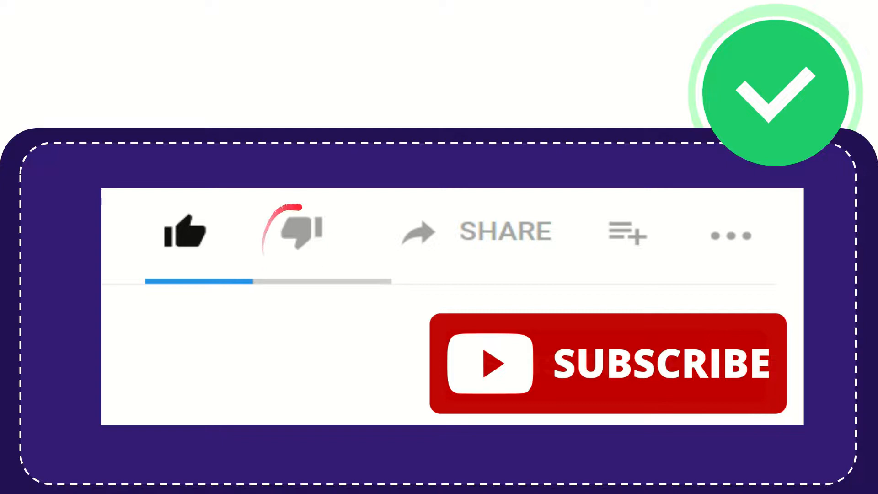
{"action": "left_click", "coordinate": [294, 231]}
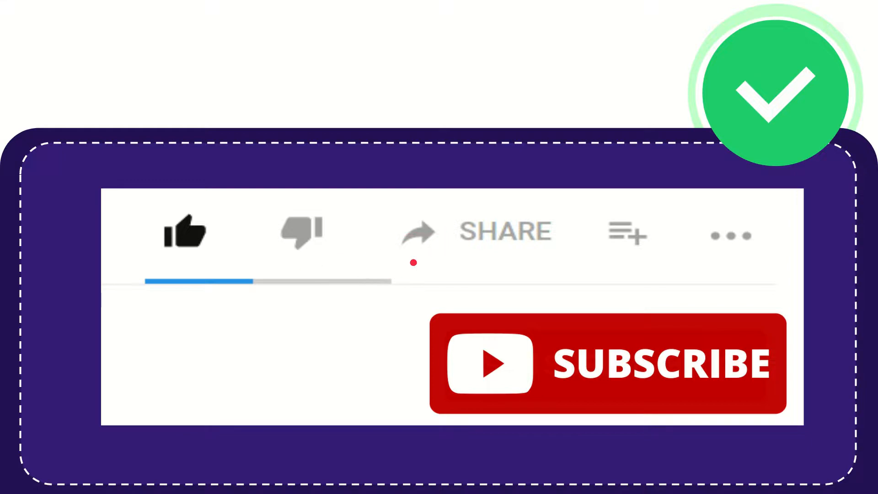
{"action": "left_click", "coordinate": [471, 231]}
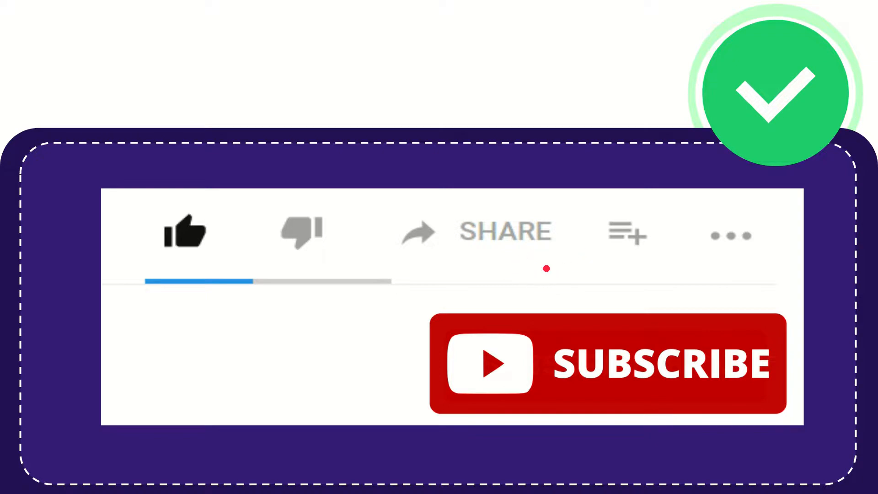
{"action": "mouse_move", "coordinate": [503, 282]}
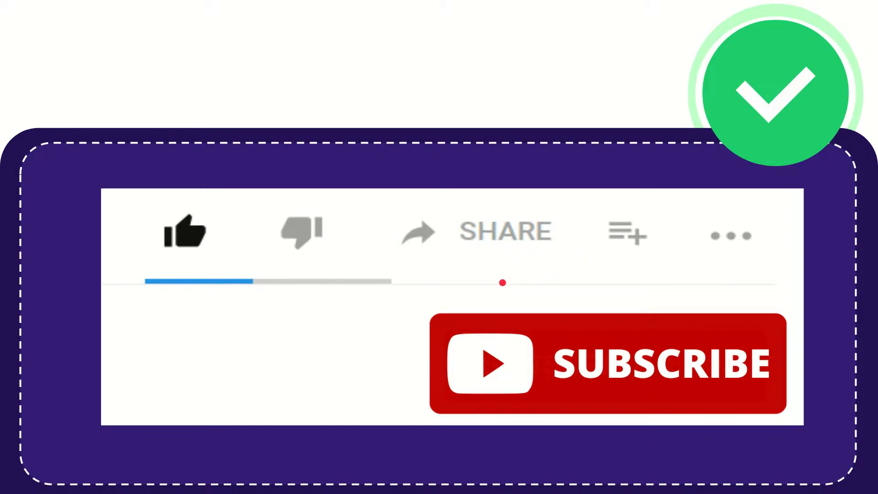